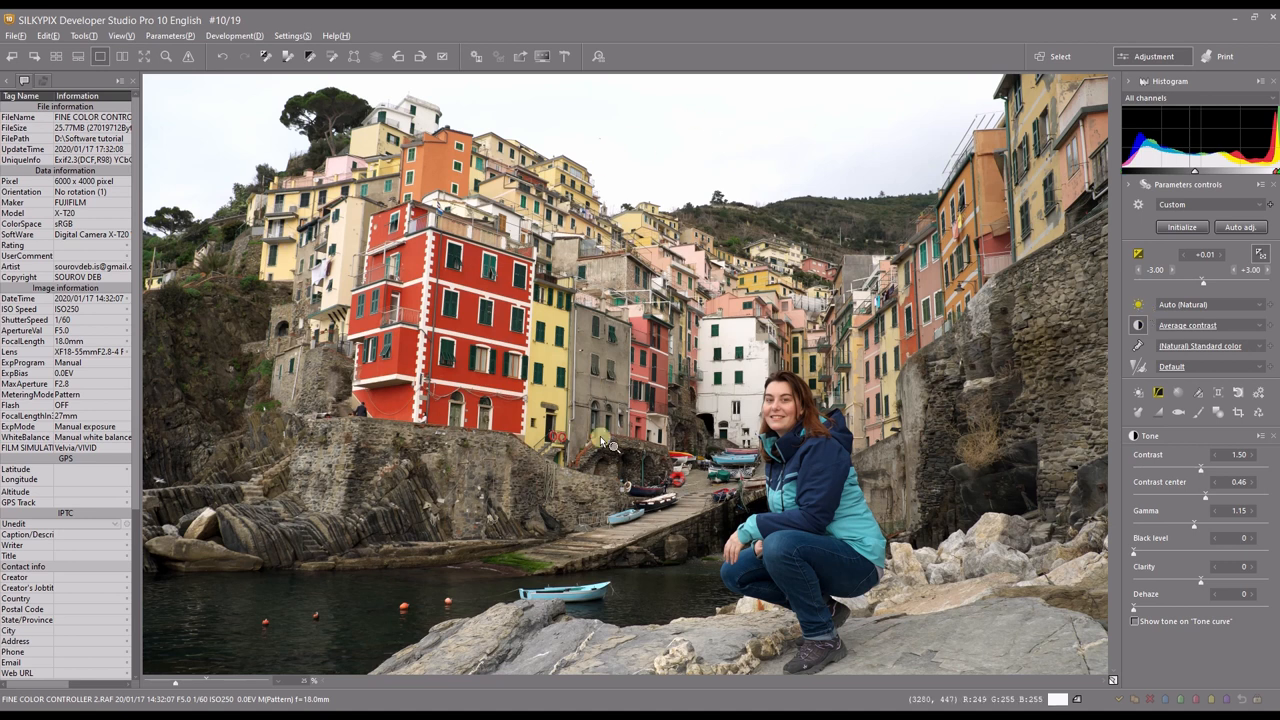
{"action": "mouse_move", "coordinate": [652, 318]}
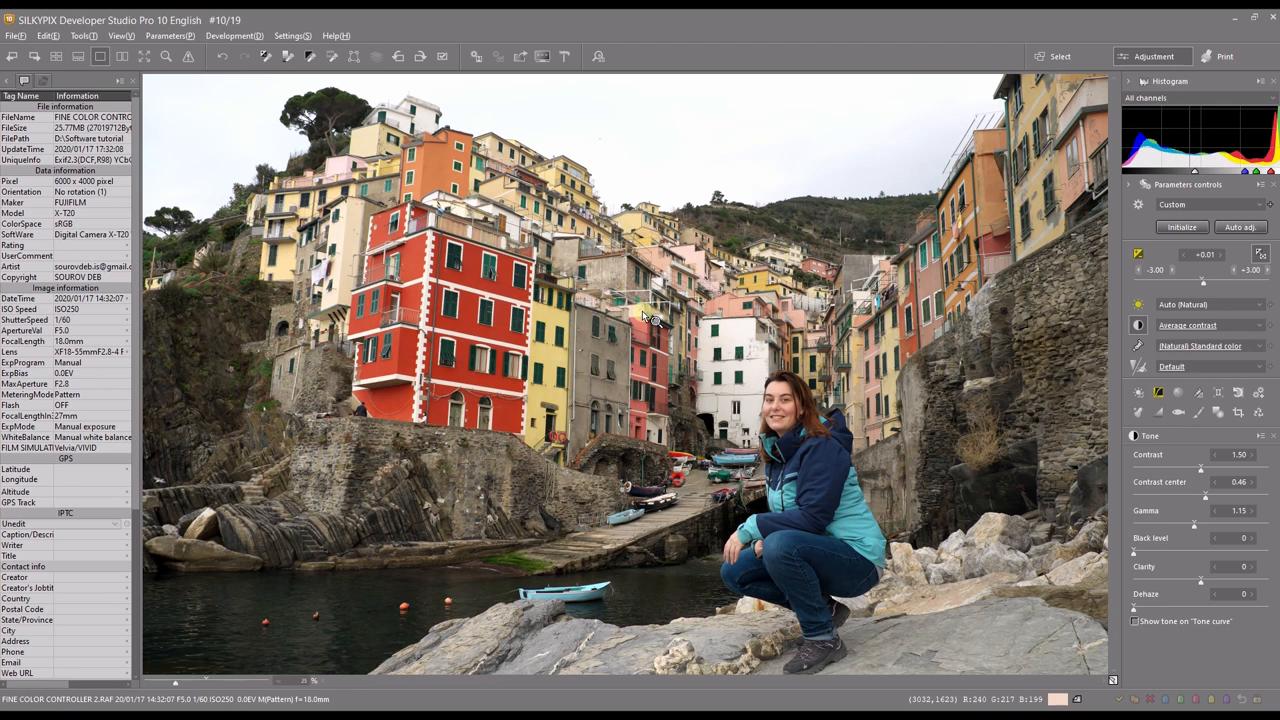
{"action": "mouse_move", "coordinate": [522, 352]}
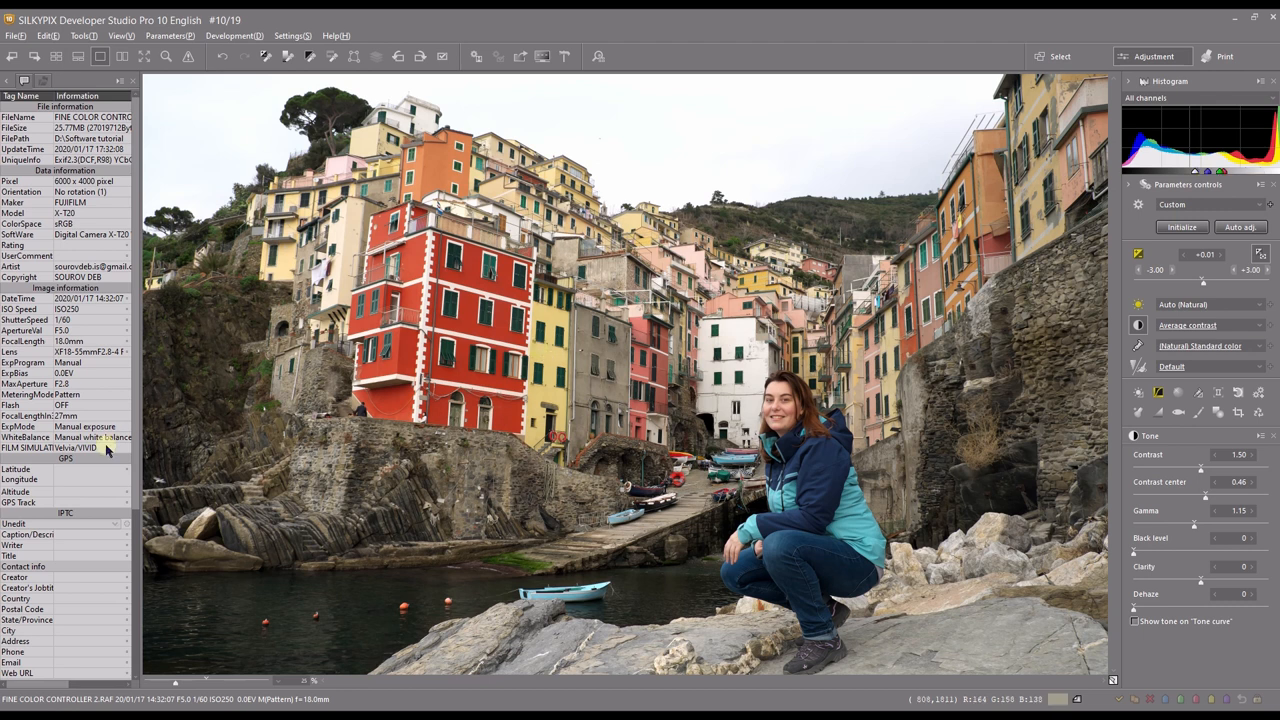
{"action": "mouse_move", "coordinate": [544, 384]}
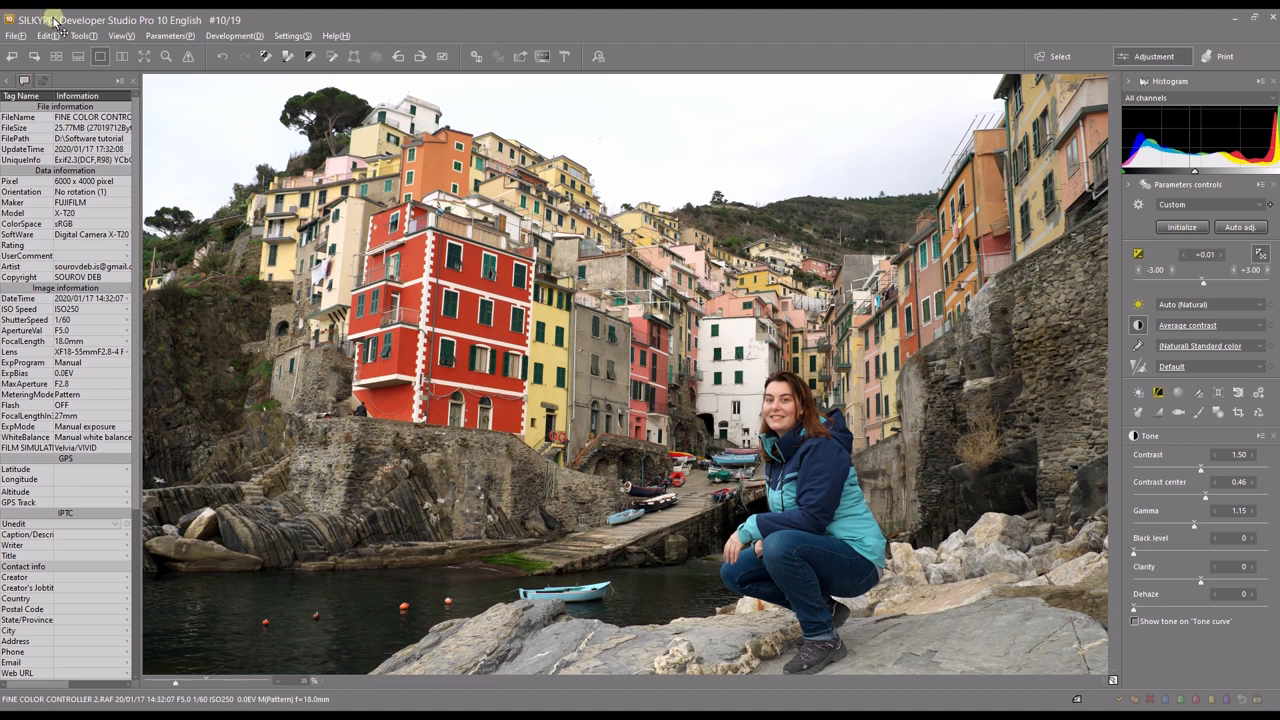
{"action": "mouse_move", "coordinate": [392, 400]}
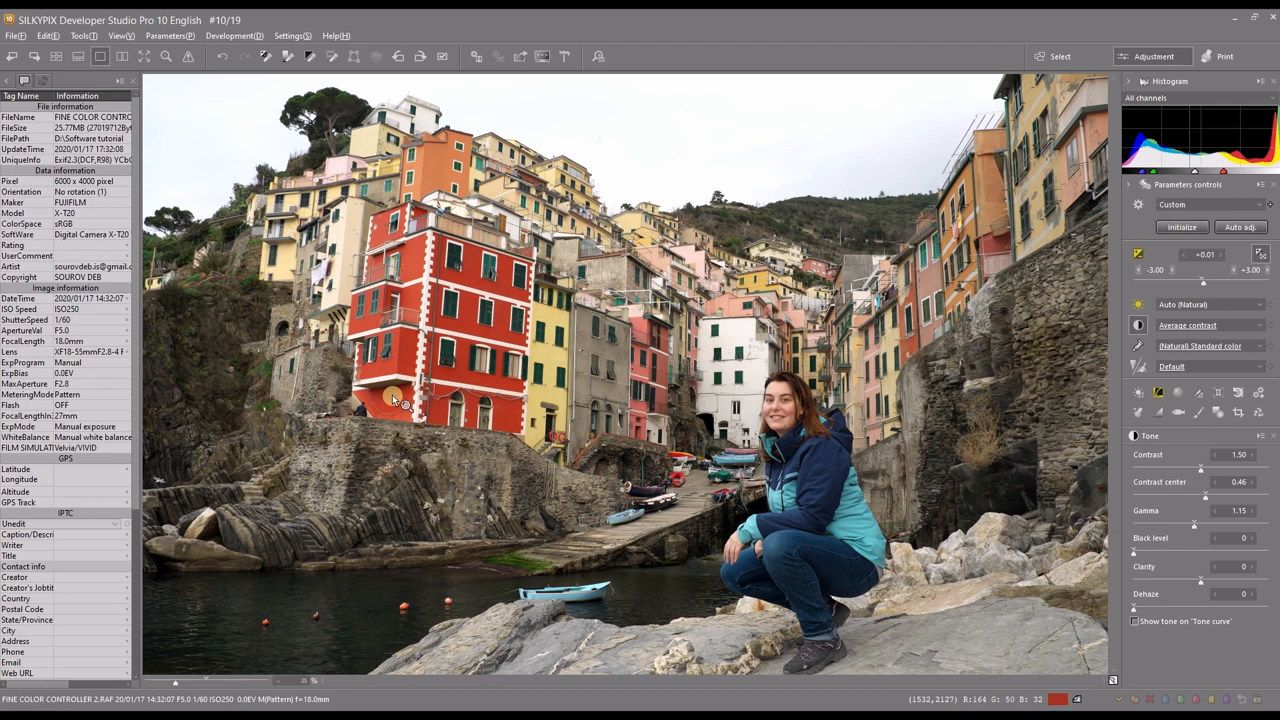
{"action": "mouse_move", "coordinate": [604, 392]}
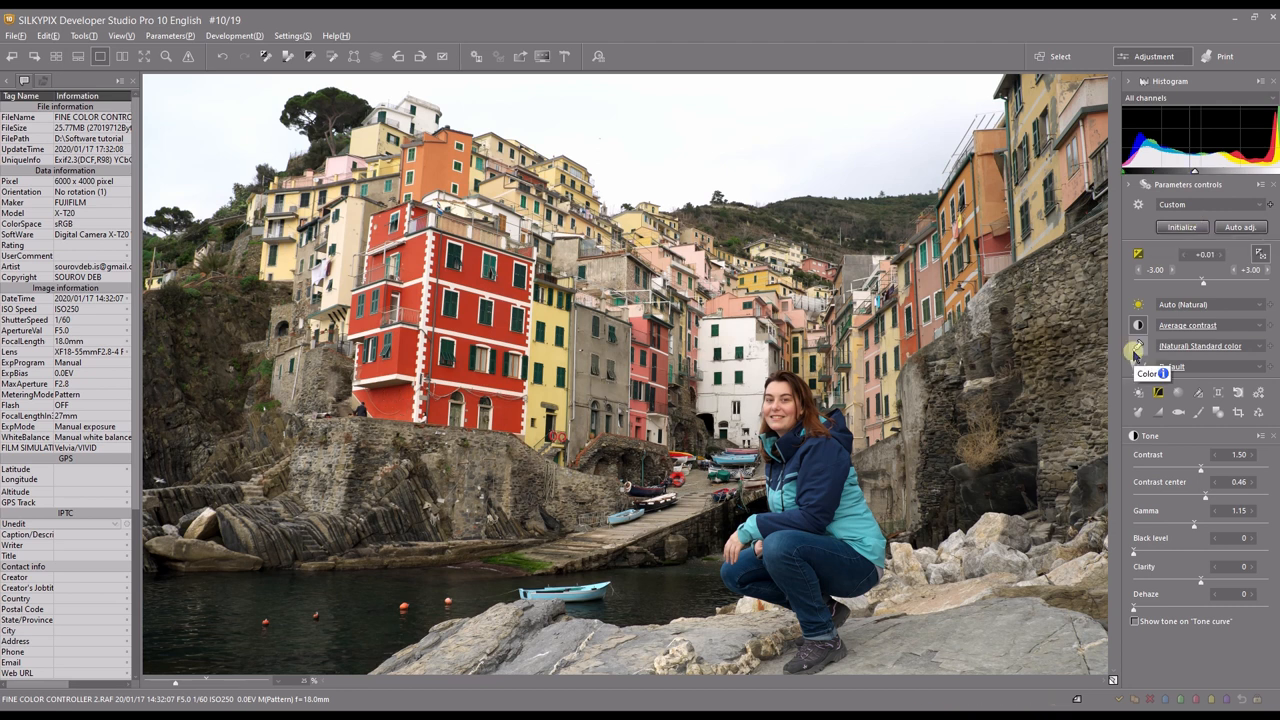
Step: Set the colour Profile to FILM SIMULATION and apply the CLASSIC CHROME look
{"action": "left_click", "coordinate": [1138, 346]}
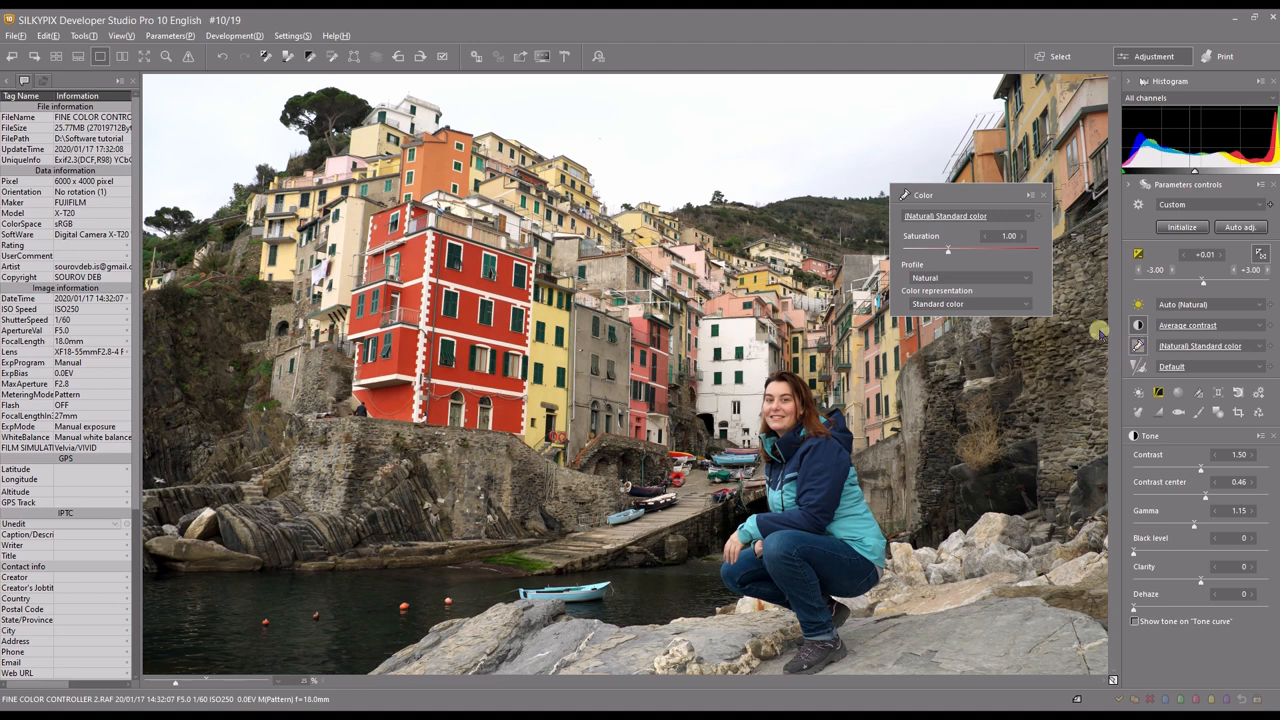
{"action": "left_click", "coordinate": [970, 276]}
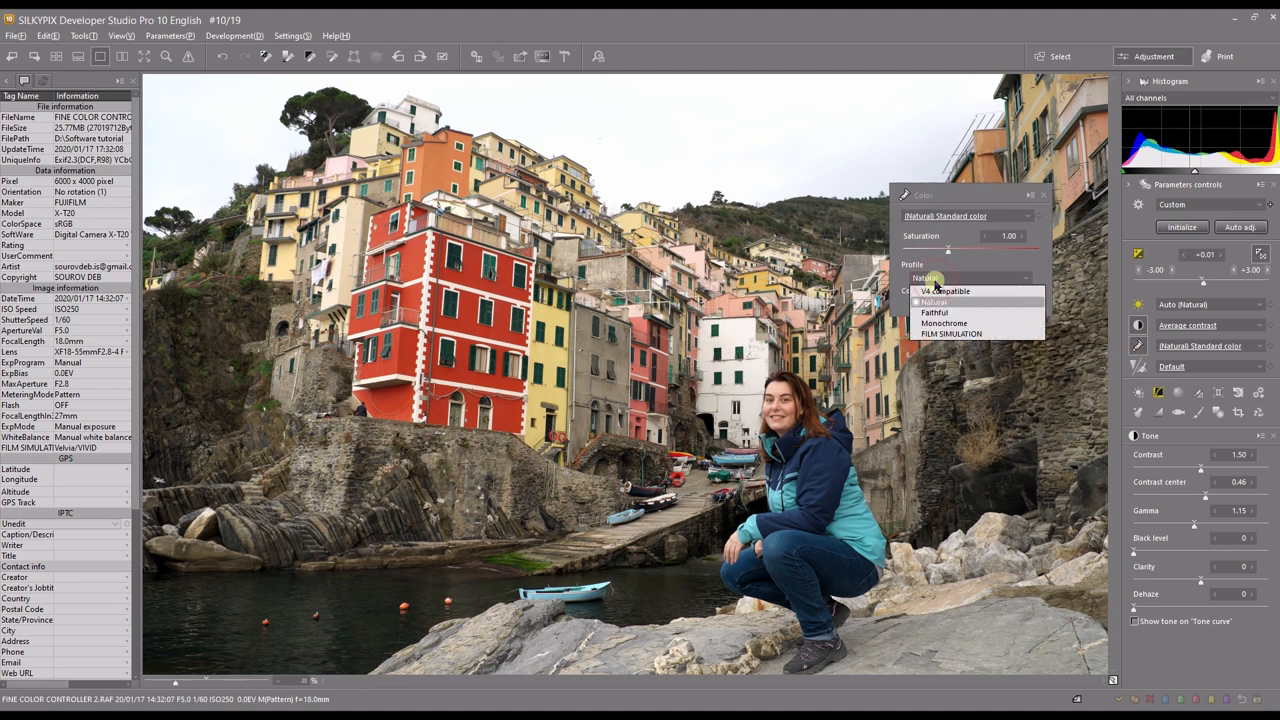
{"action": "left_click", "coordinate": [950, 332]}
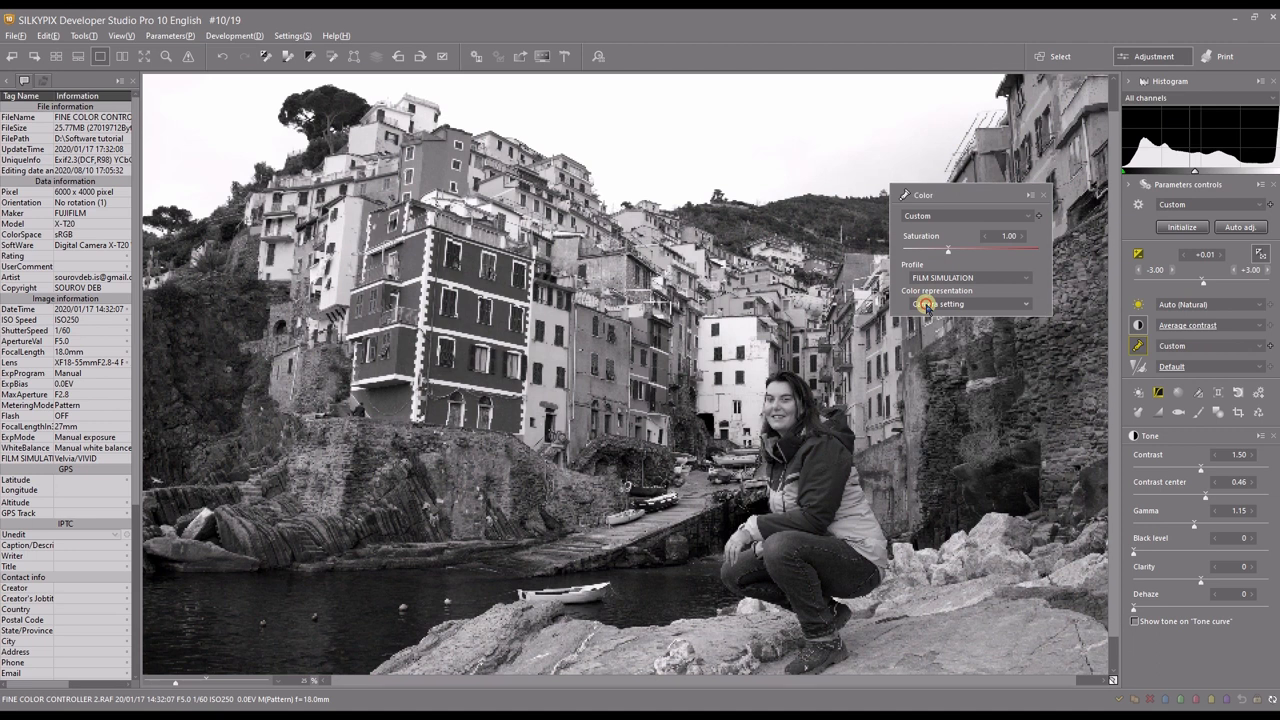
{"action": "left_click", "coordinate": [966, 304]}
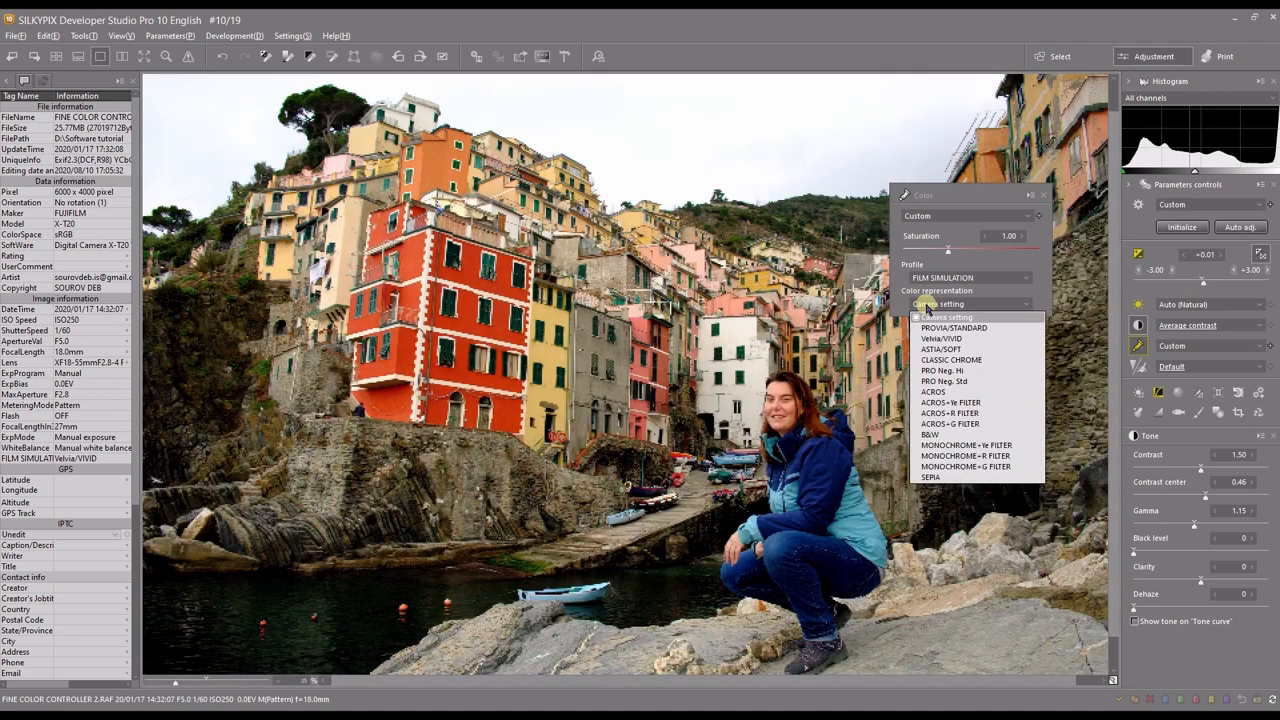
{"action": "left_click", "coordinate": [936, 316]}
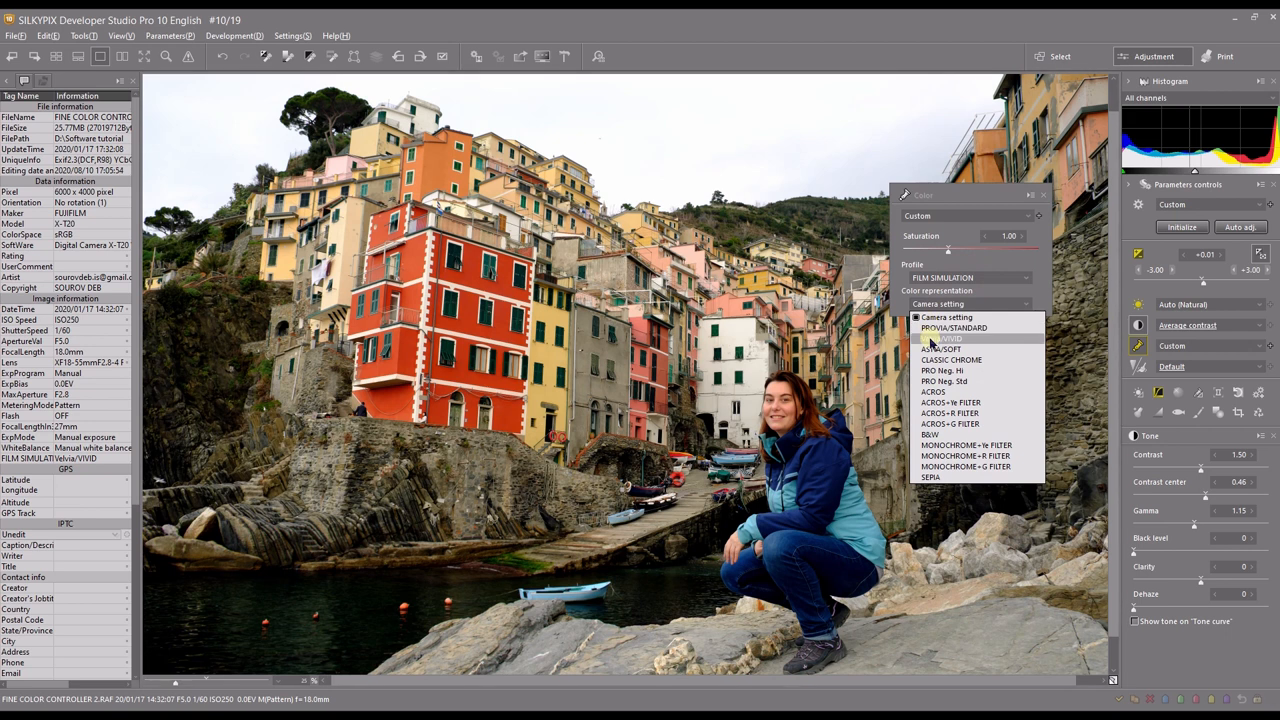
{"action": "mouse_move", "coordinate": [952, 360]}
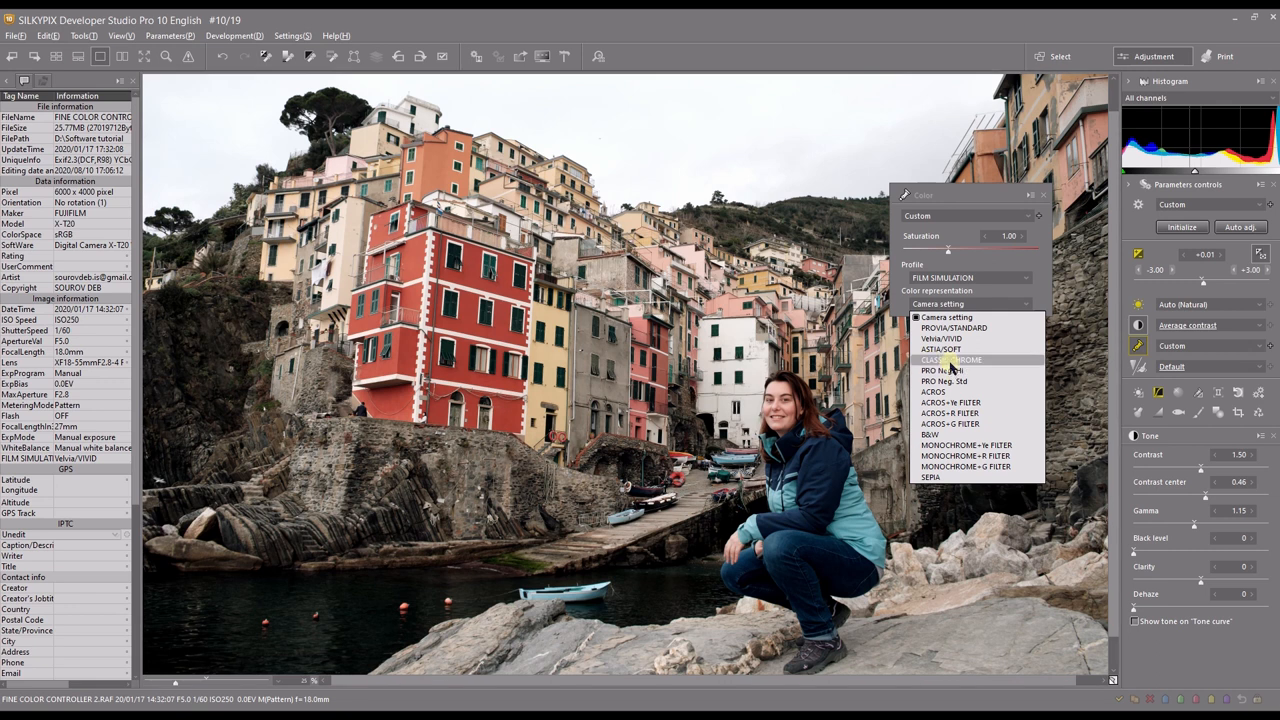
{"action": "left_click", "coordinate": [952, 360]}
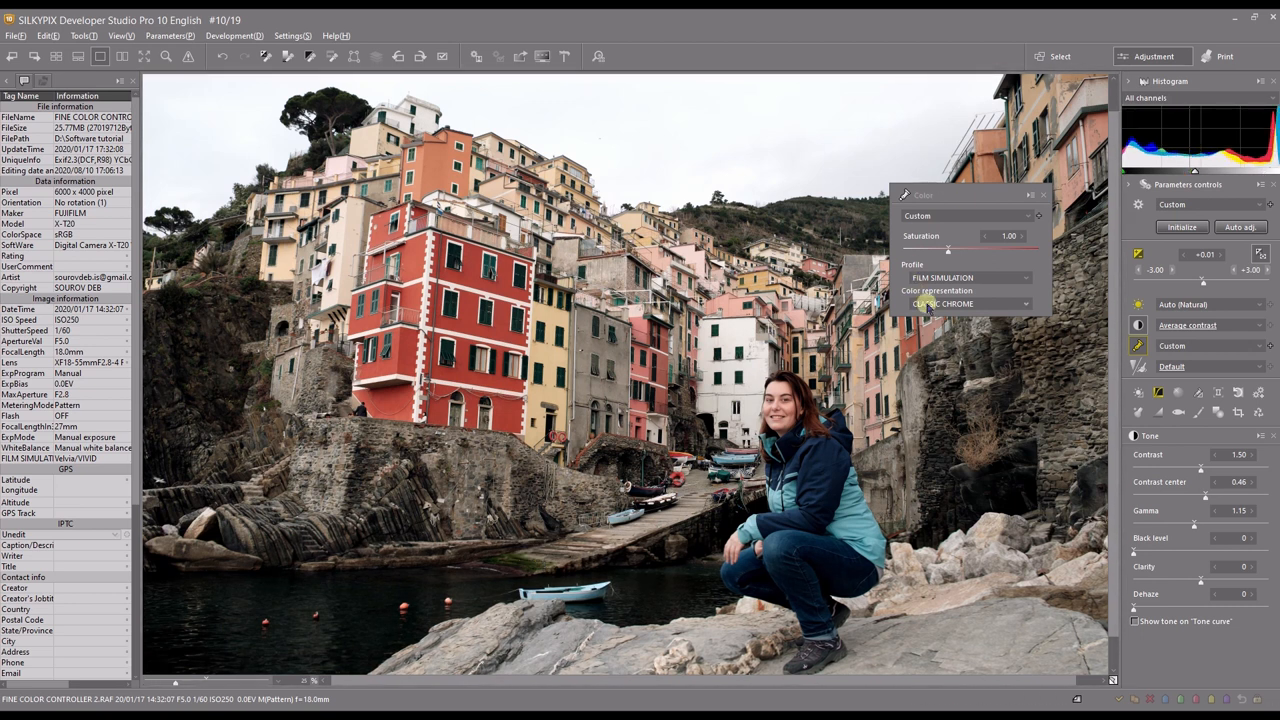
Step: Replace Classic Chrome with the ASTIA/SOFT film simulation and dismiss the colour palette
{"action": "left_click", "coordinate": [964, 304]}
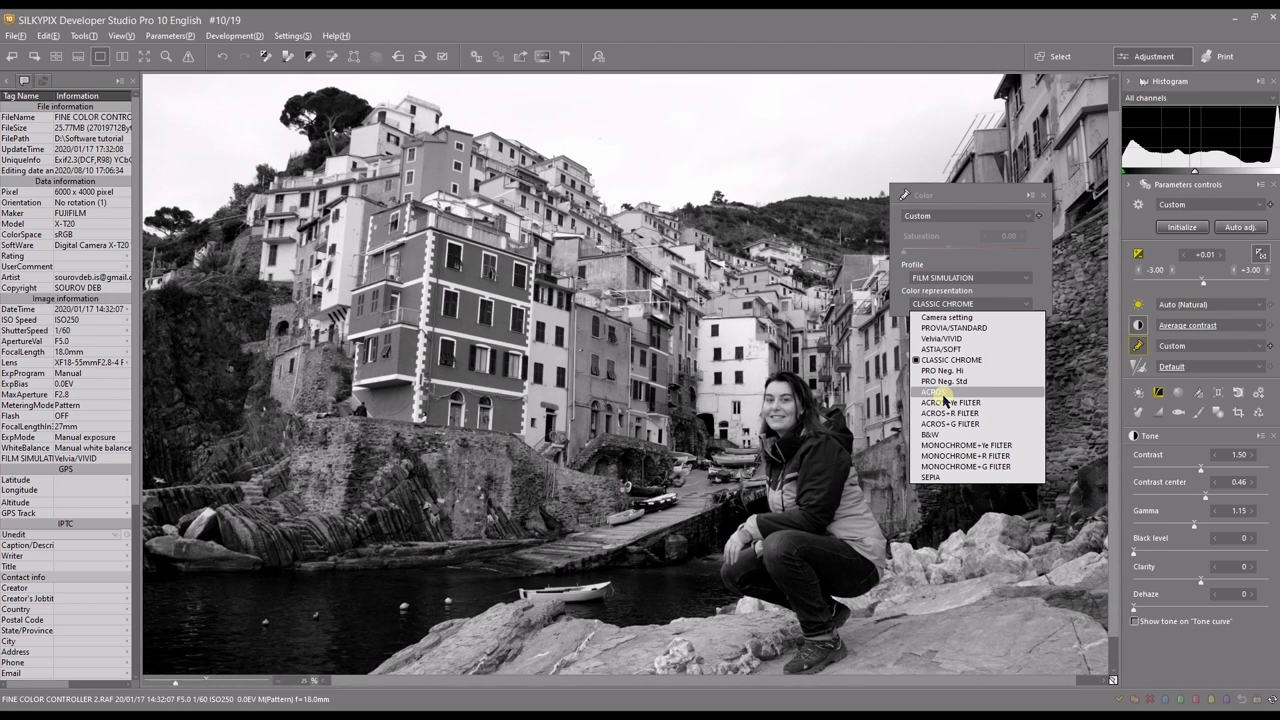
{"action": "left_click", "coordinate": [944, 348]}
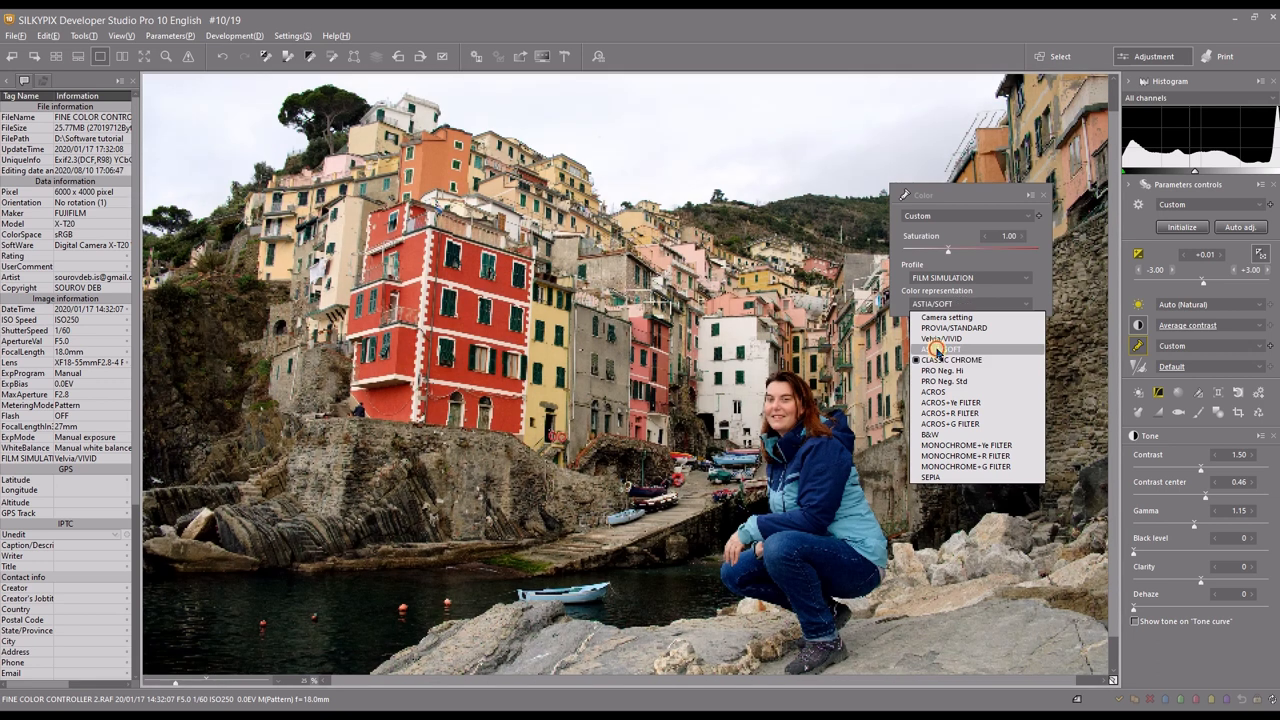
{"action": "left_click", "coordinate": [944, 360]}
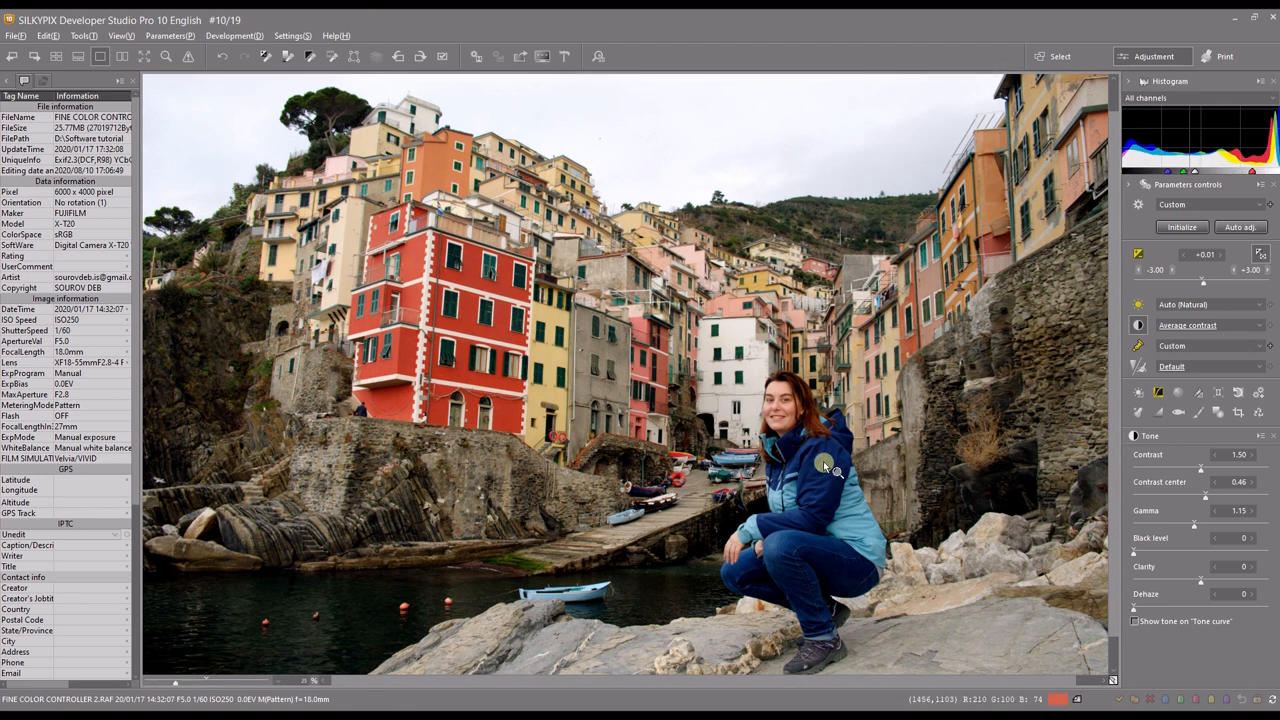
{"action": "mouse_move", "coordinate": [660, 382]}
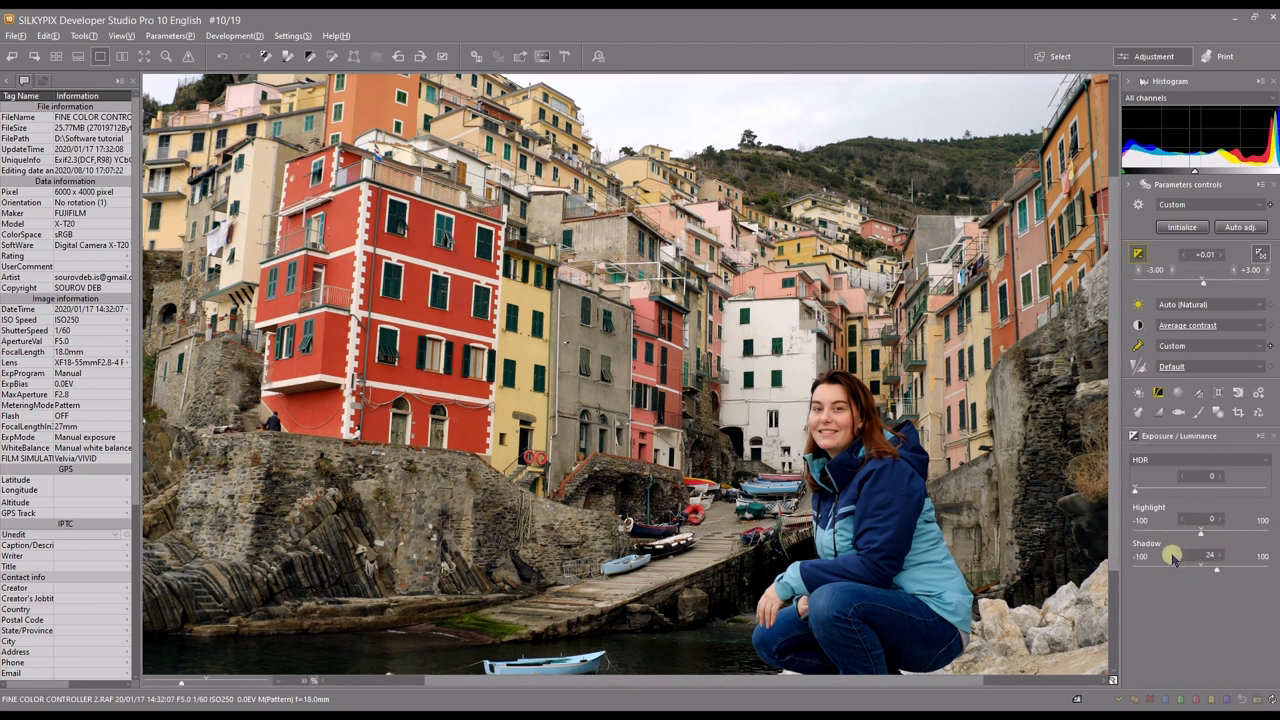
Step: Raise the Shadow slider to 50 to brighten the dark rocky areas
{"action": "left_click_drag", "start_coordinate": [1172, 568], "coordinate": [1234, 568]}
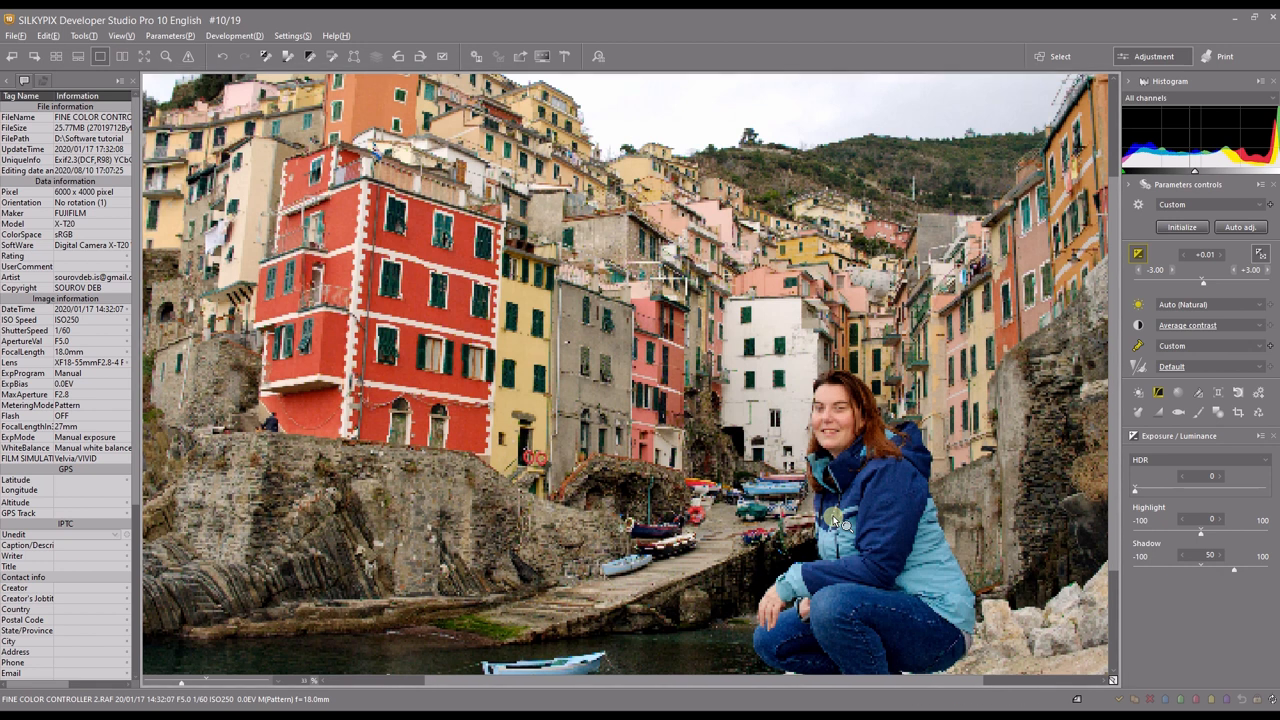